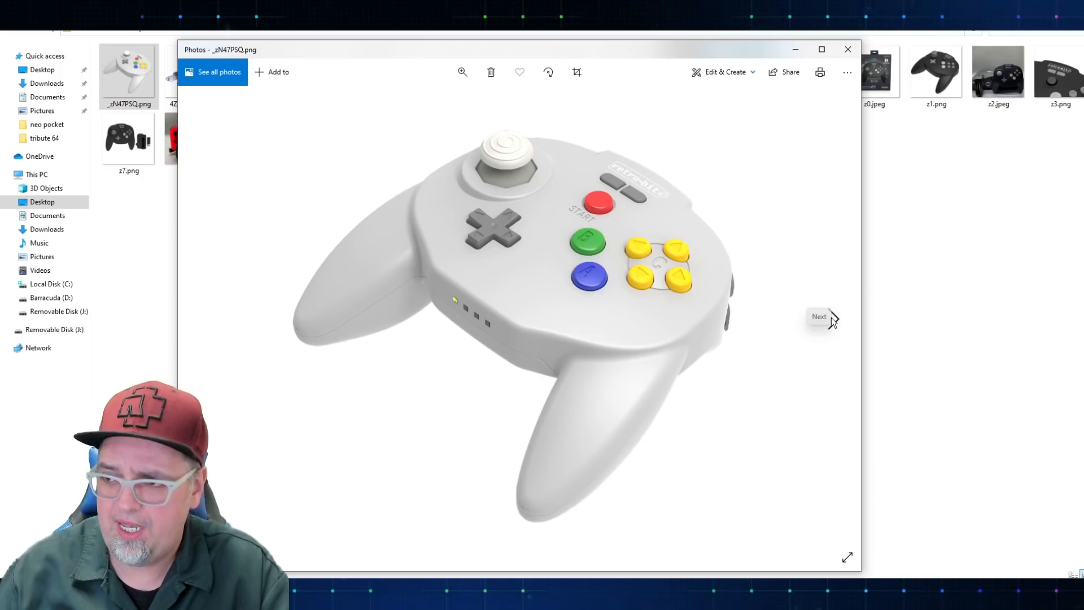
Advance past the controller bundle image to the grey controller with its box and receivers.
{"action": "left_click", "coordinate": [819, 316]}
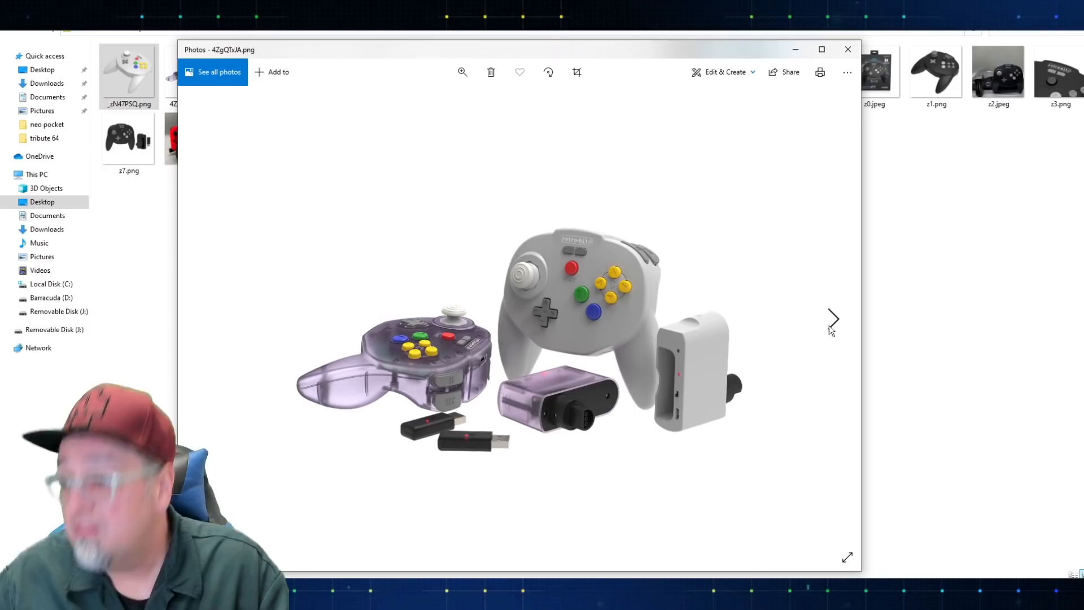
{"action": "left_click", "coordinate": [834, 319]}
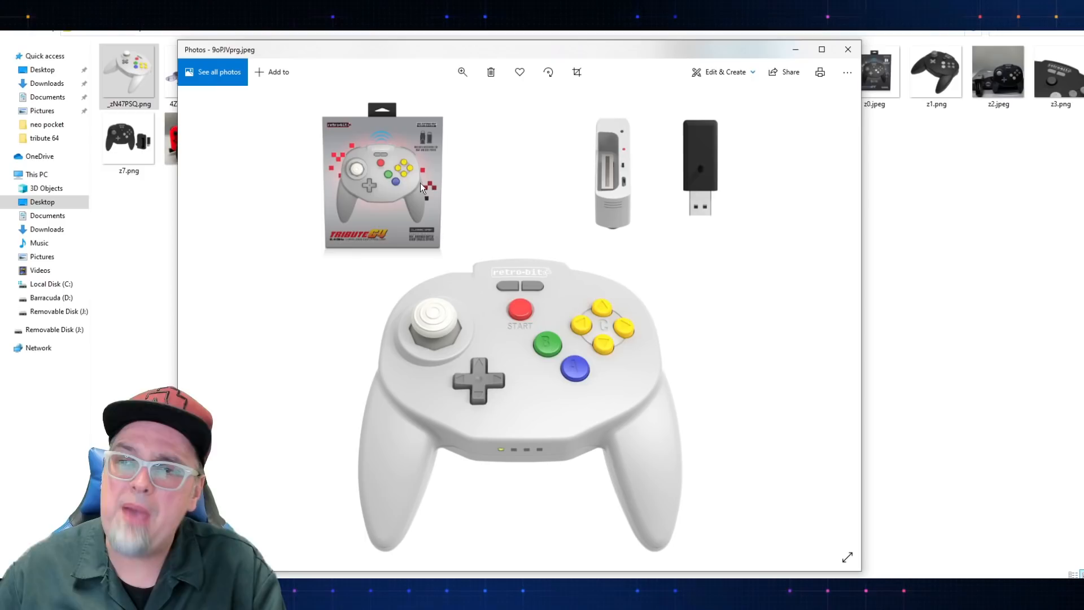
Advance to the translucent purple controller with its circuit board visible.
{"action": "left_click", "coordinate": [834, 318]}
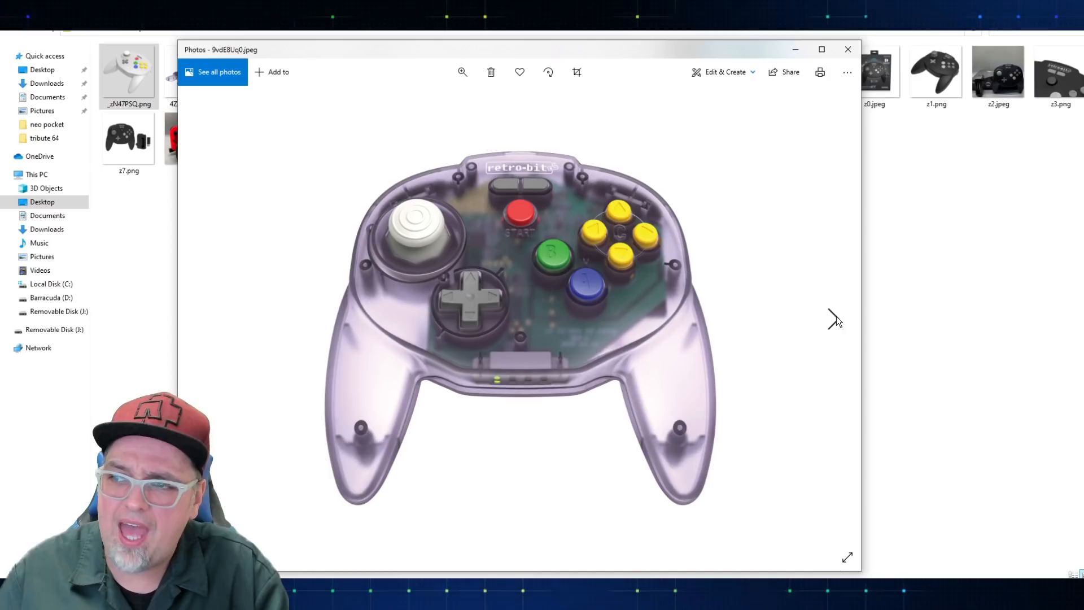
Advance through the purple box, close-up and receiver shots to the Classic Grey box.
{"action": "left_click", "coordinate": [834, 320]}
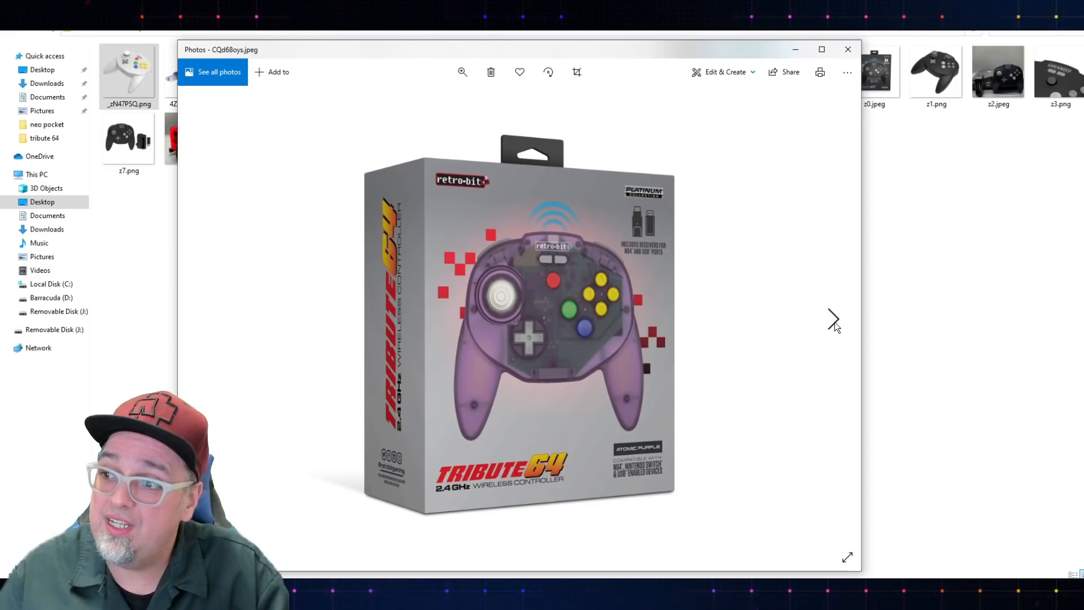
{"action": "left_click", "coordinate": [834, 320]}
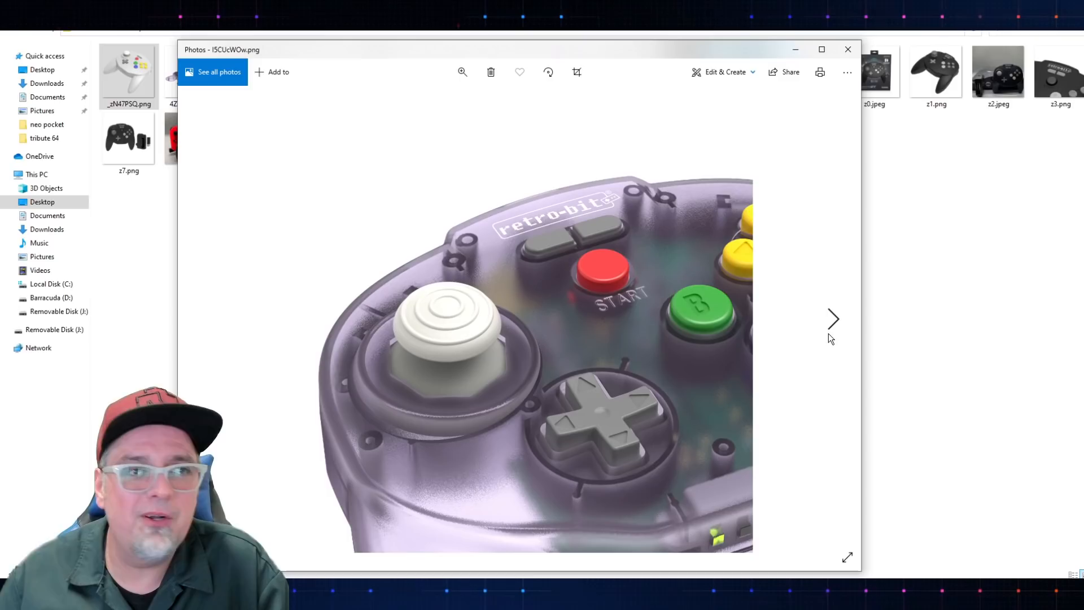
{"action": "left_click", "coordinate": [834, 318]}
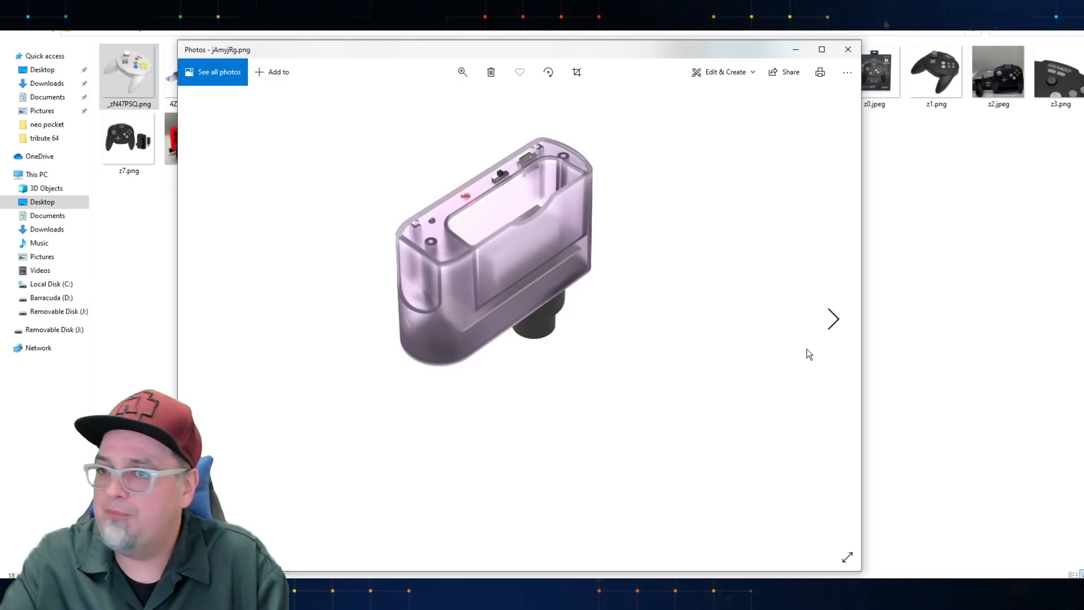
{"action": "left_click", "coordinate": [833, 318]}
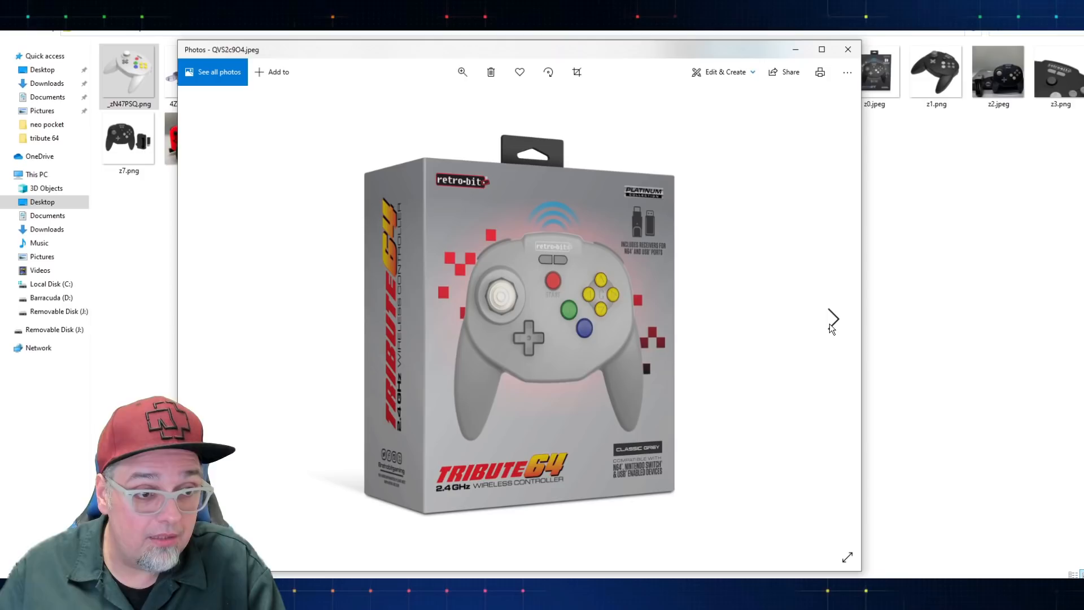
Advance past the grey controller by a Switch to the purple controller beside an N64.
{"action": "left_click", "coordinate": [834, 320]}
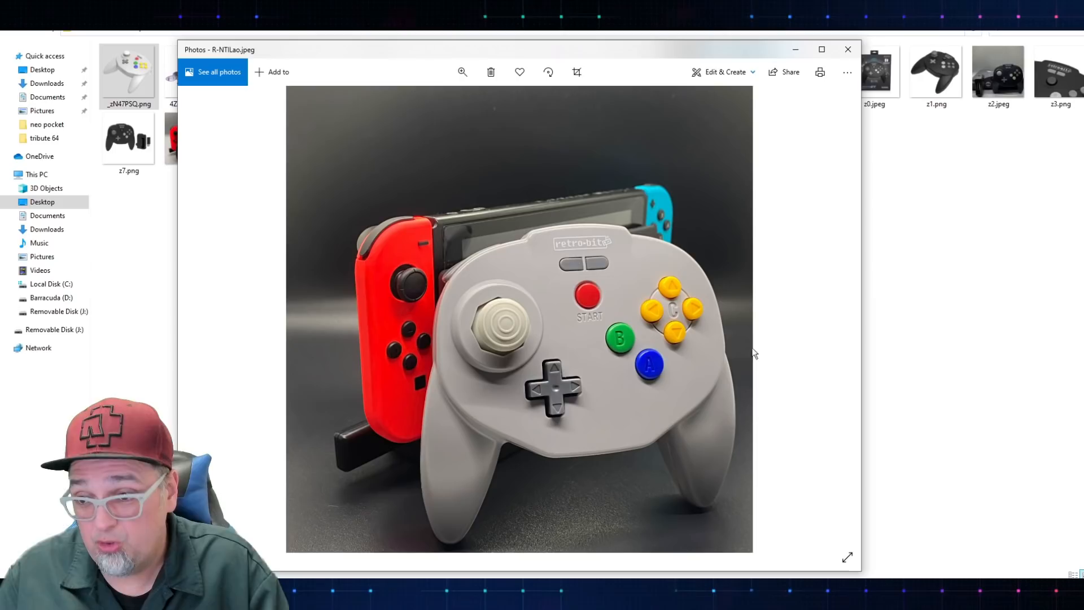
{"action": "mouse_move", "coordinate": [560, 317]}
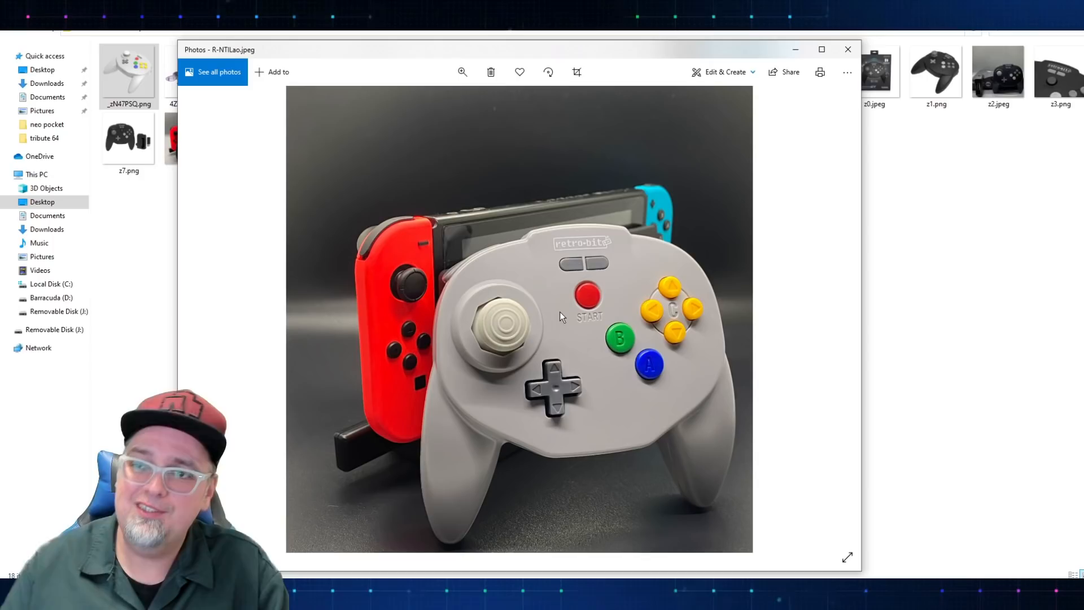
{"action": "left_click", "coordinate": [834, 320]}
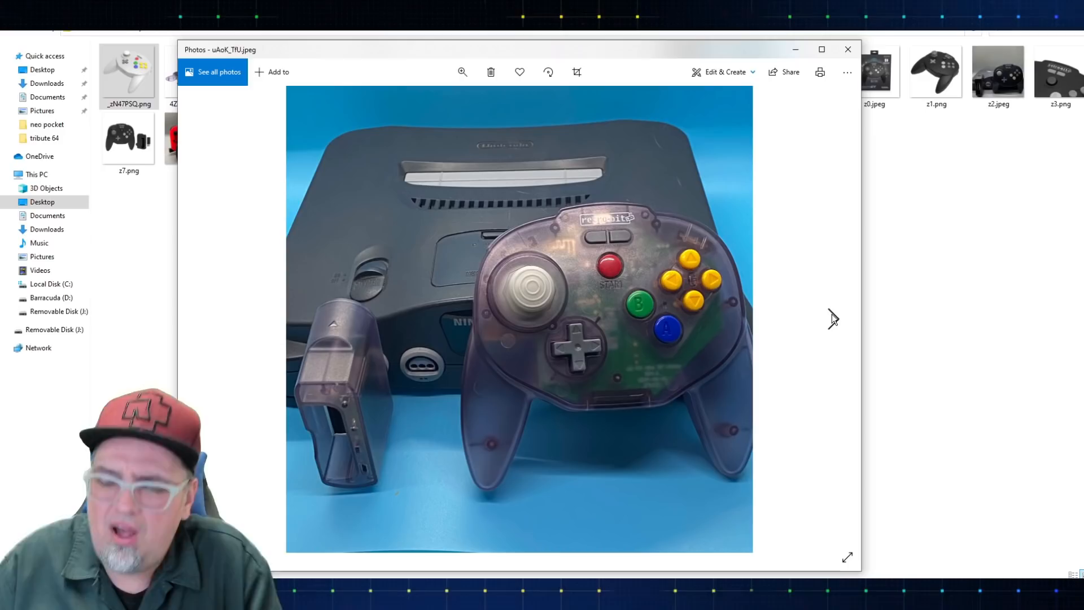
Advance to the black Ultra Edition Tribute64 retail box image.
{"action": "left_click", "coordinate": [834, 318]}
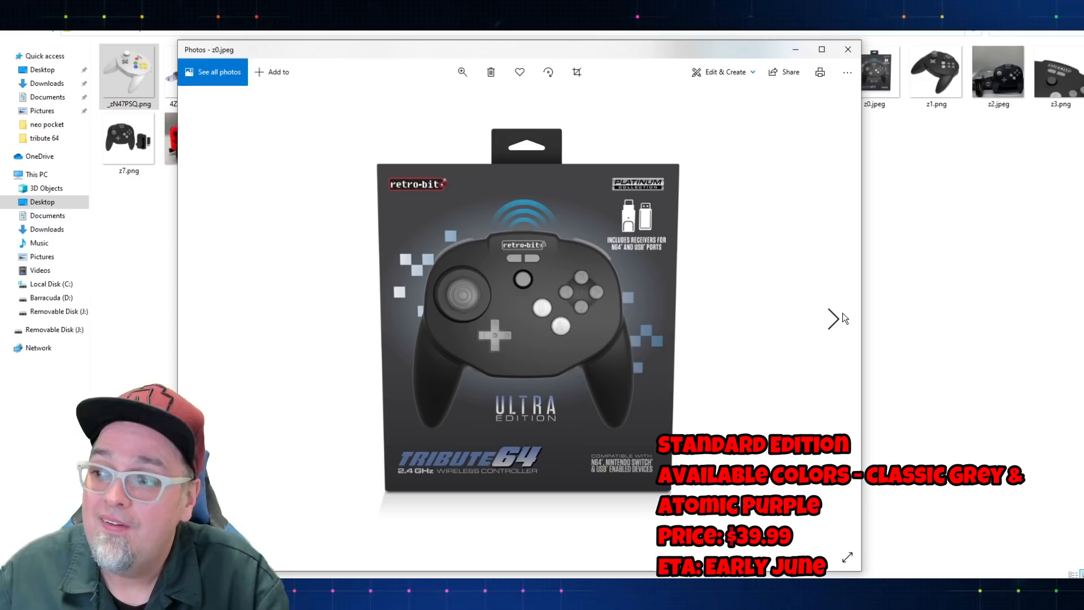
Advance through z1.png render and z2.jpeg console photo to z7.png with receivers.
{"action": "left_click", "coordinate": [832, 319]}
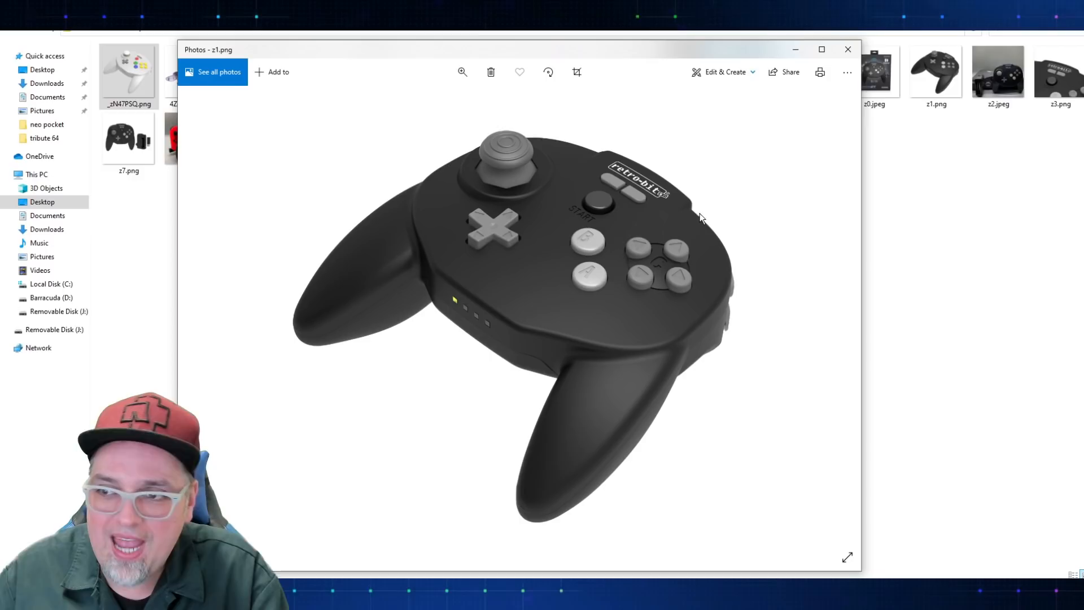
{"action": "left_click", "coordinate": [832, 318]}
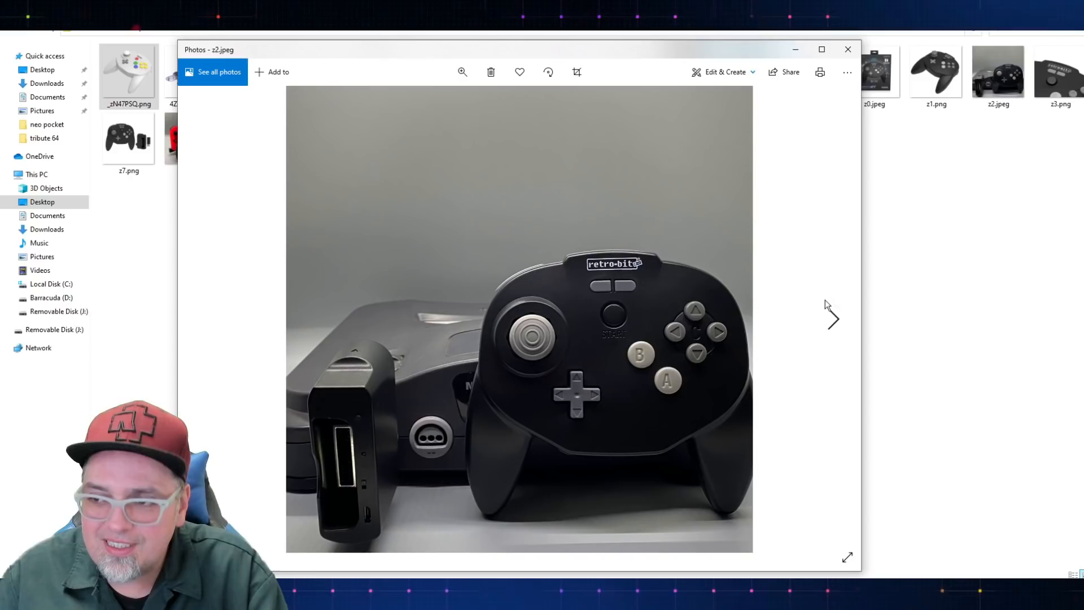
{"action": "mouse_move", "coordinate": [834, 318]}
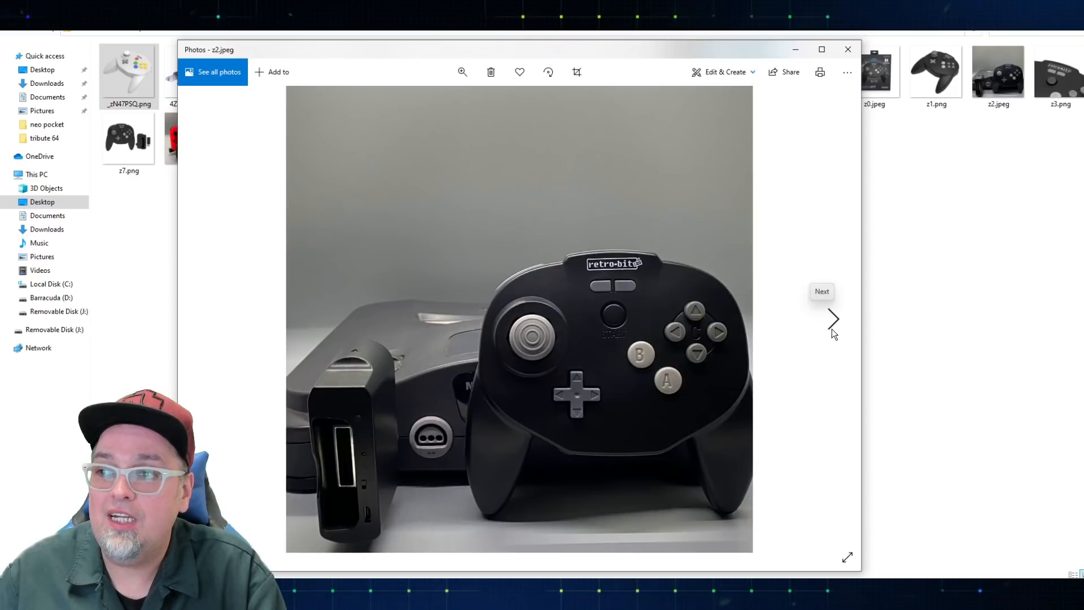
{"action": "left_click", "coordinate": [834, 318]}
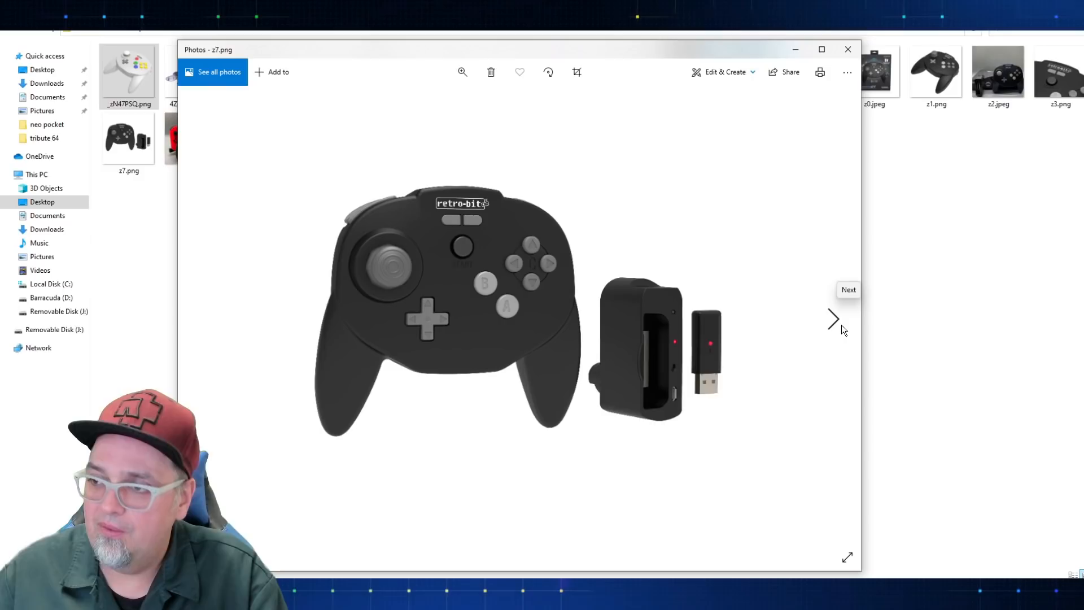
Advance to z8.jpeg, the black controller in front of a Nintendo Switch, and leave it displayed.
{"action": "left_click", "coordinate": [834, 319]}
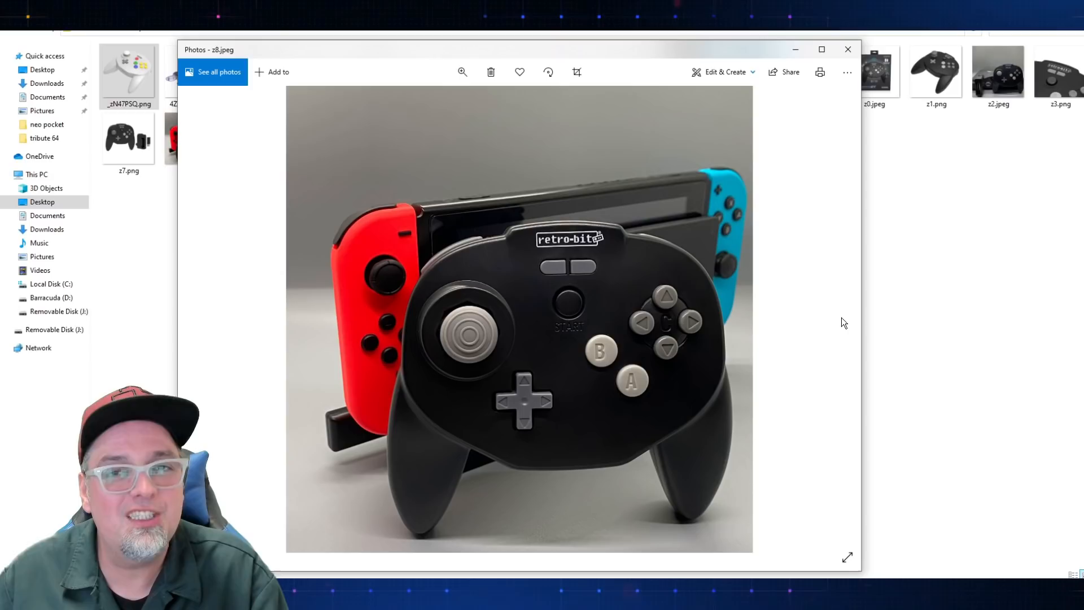
{"action": "mouse_move", "coordinate": [837, 339]}
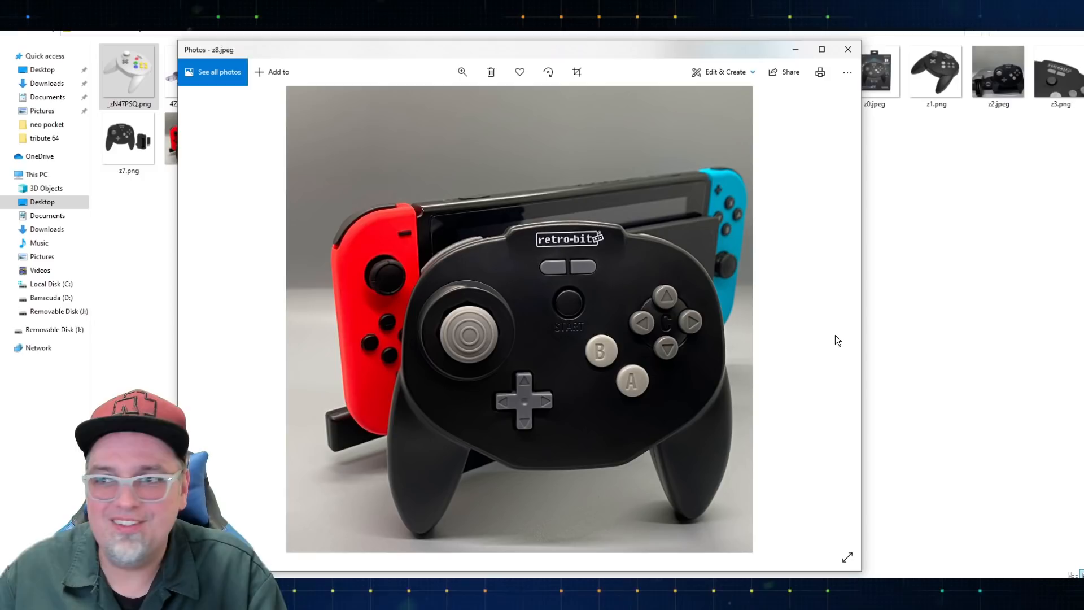
{"action": "mouse_move", "coordinate": [366, 339]}
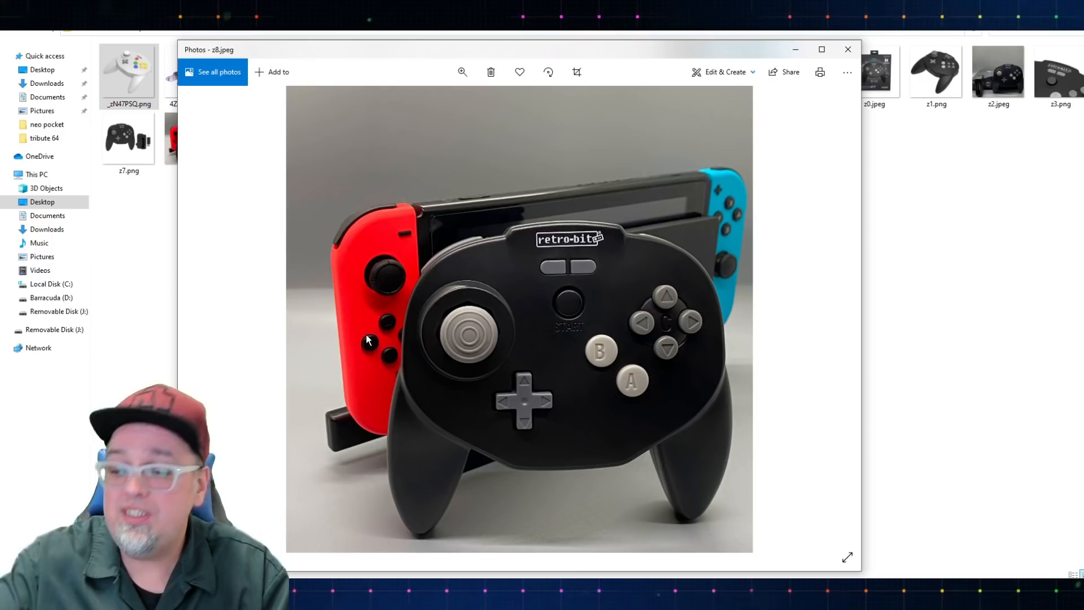
{"action": "mouse_move", "coordinate": [422, 384]}
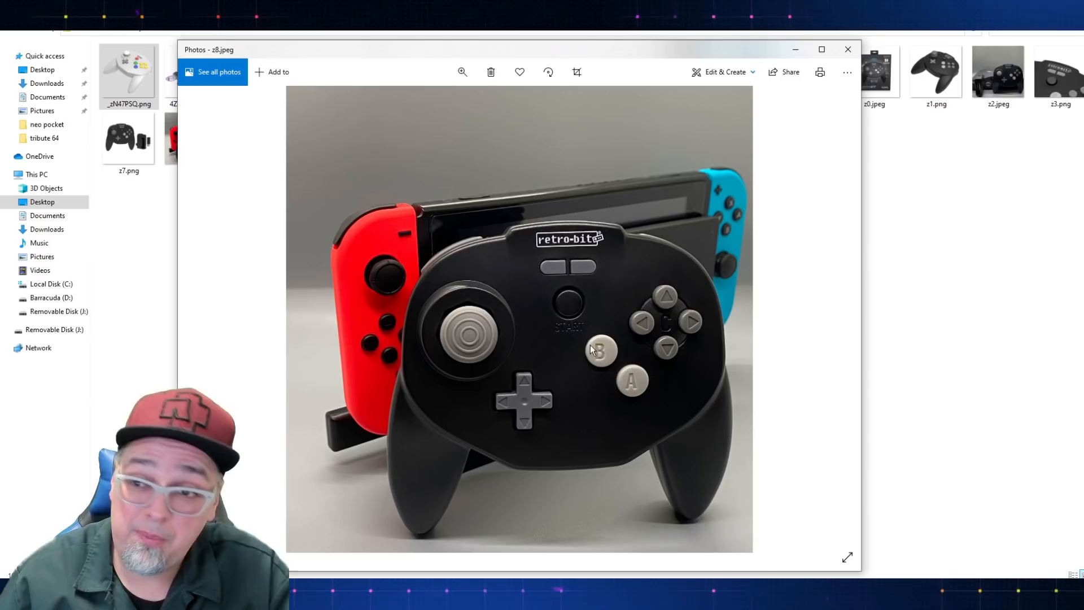
{"action": "mouse_move", "coordinate": [795, 339]}
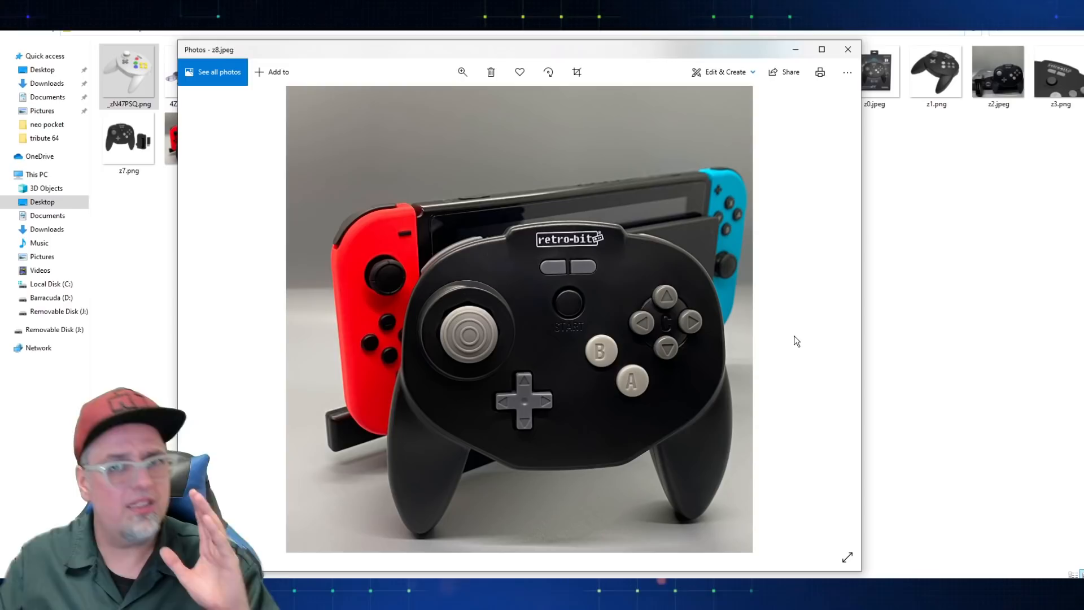